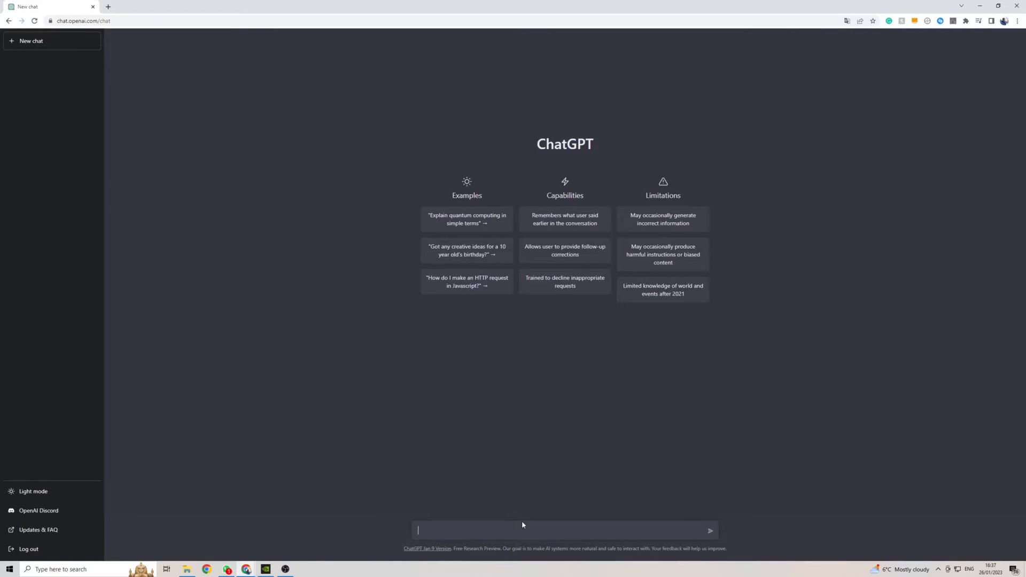
mouse_move(587, 257)
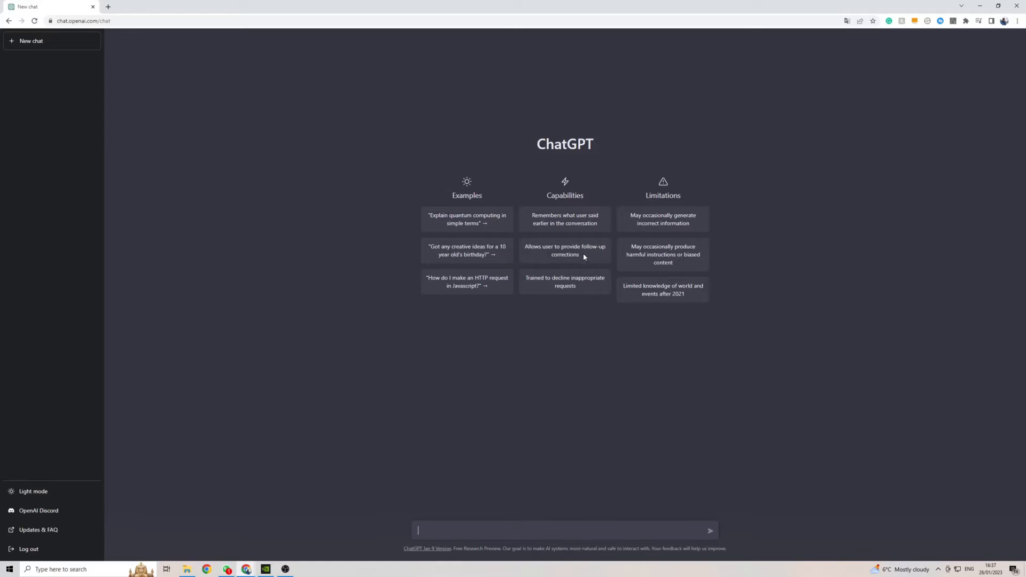
mouse_move(504, 492)
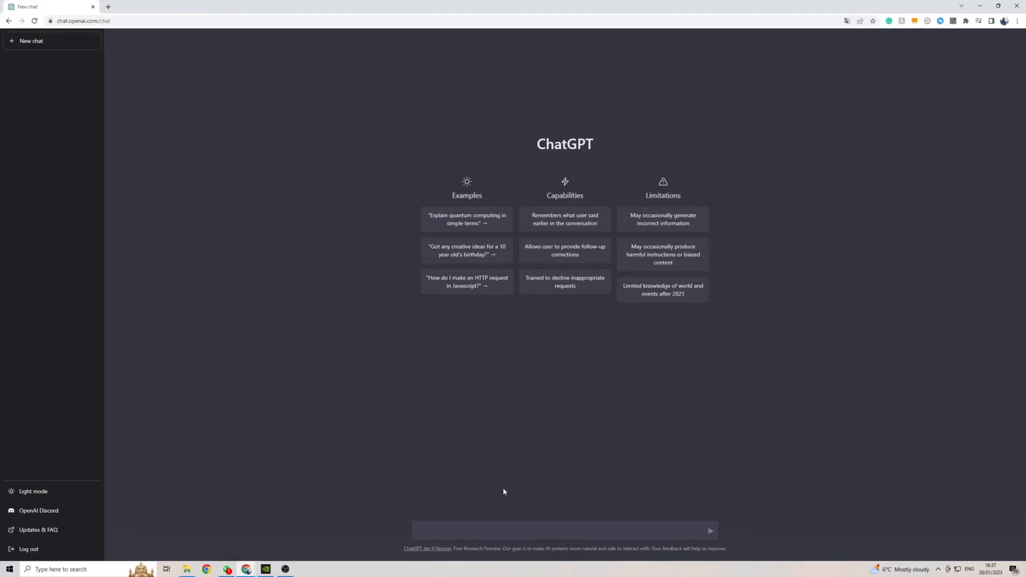
mouse_move(493, 489)
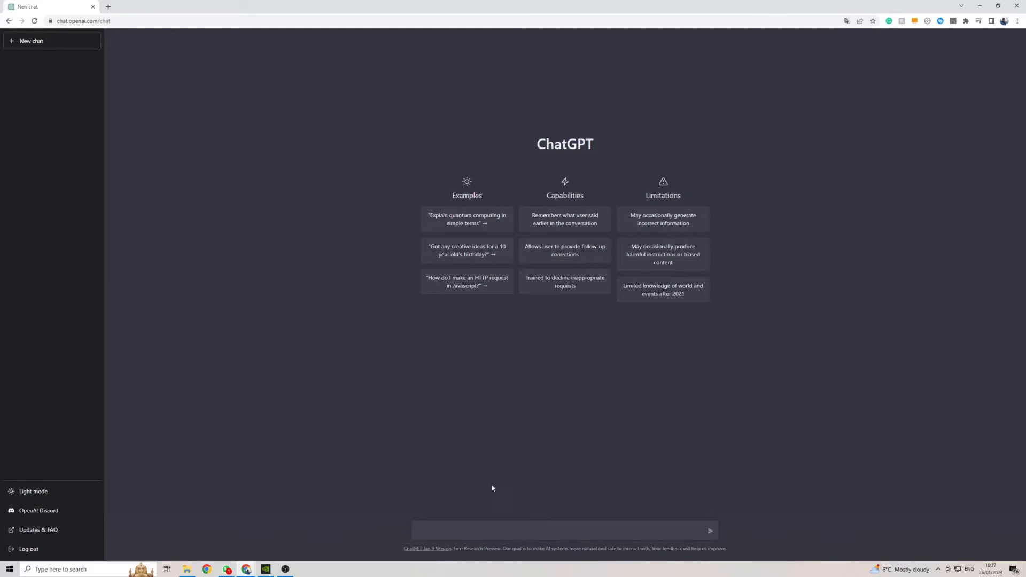
mouse_move(34, 529)
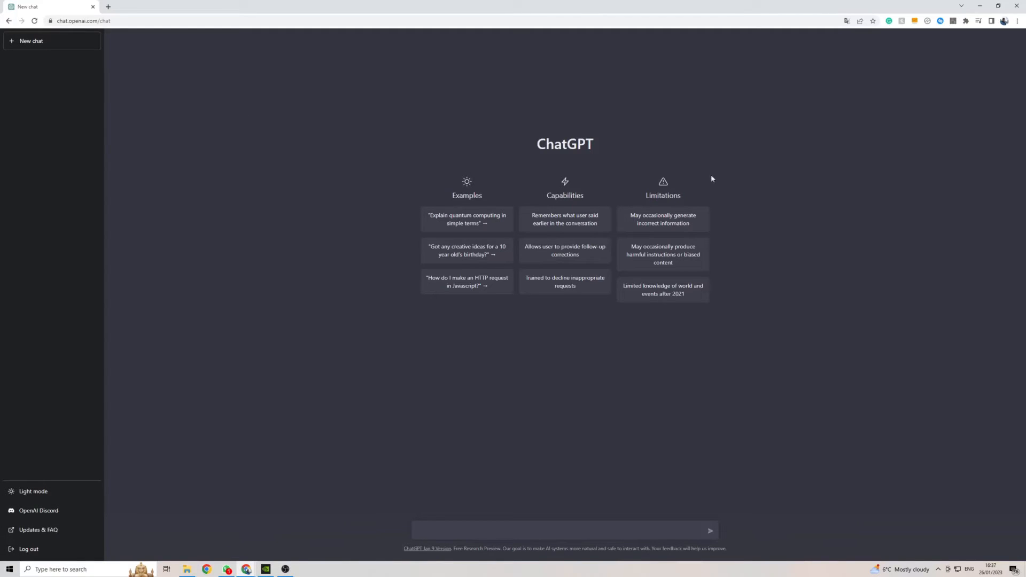
mouse_move(724, 207)
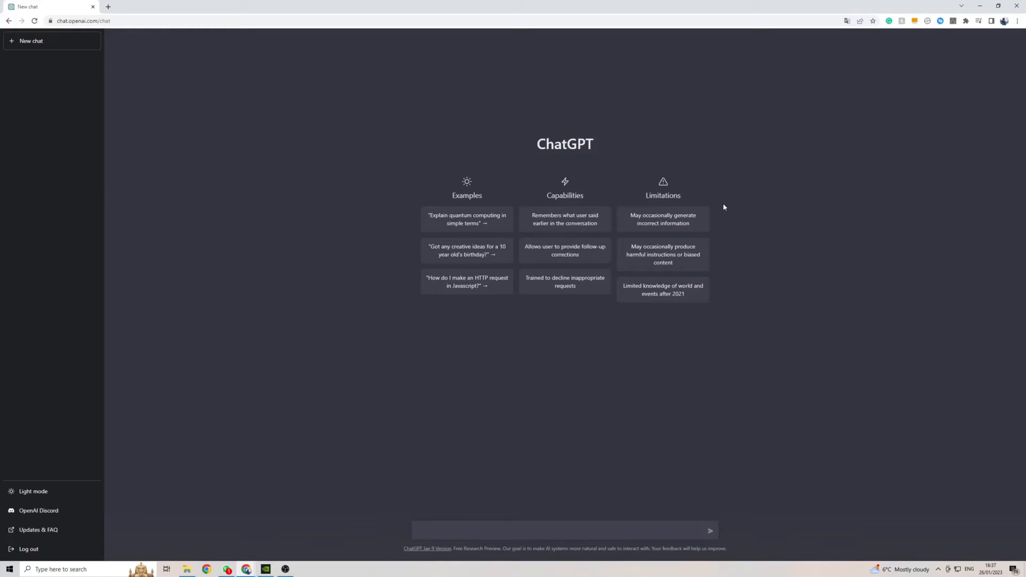
Step: Translate the ChatGPT start page into French through Chrome's context menu
left_click(563, 530)
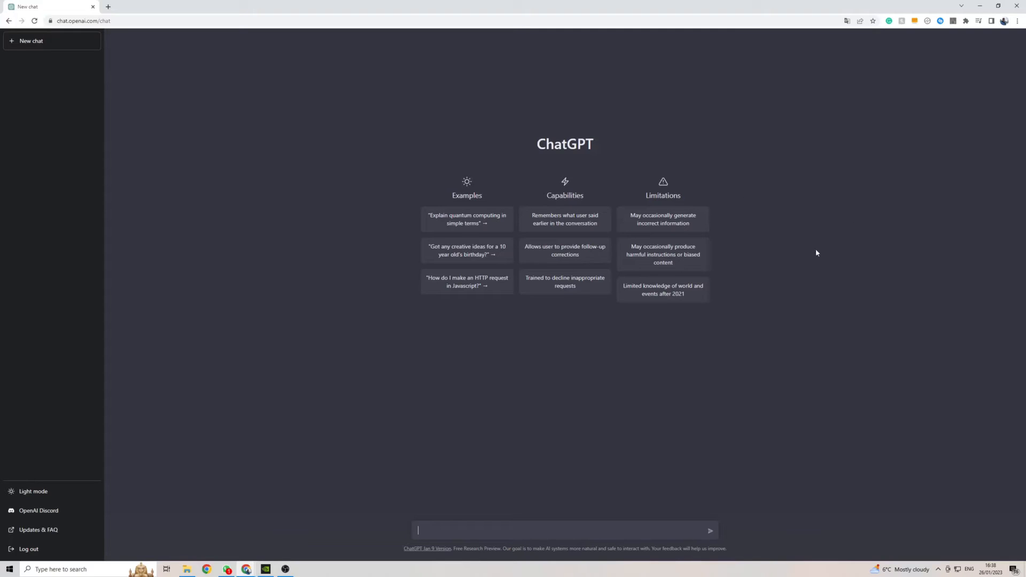
right_click(817, 252)
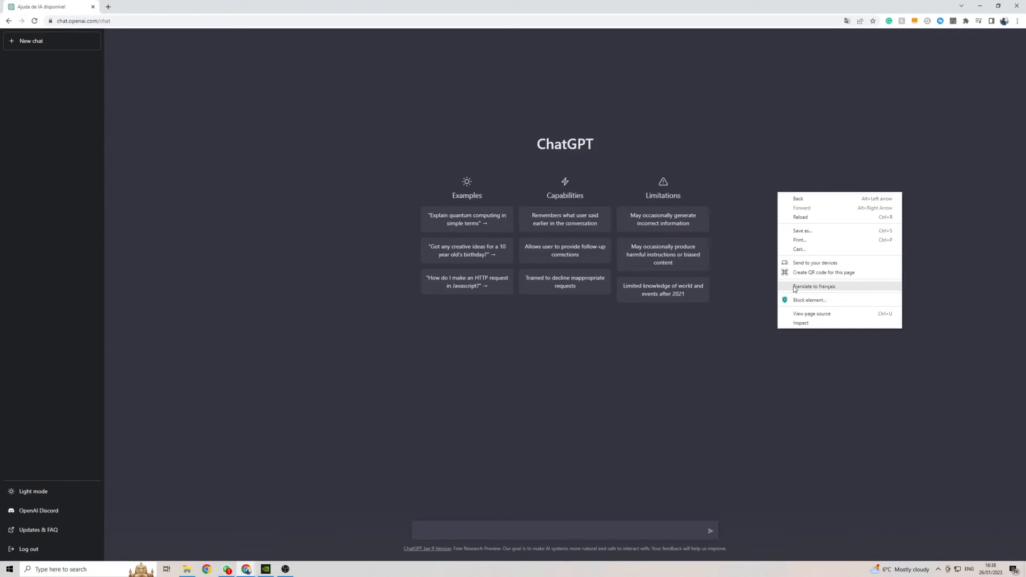
left_click(814, 287)
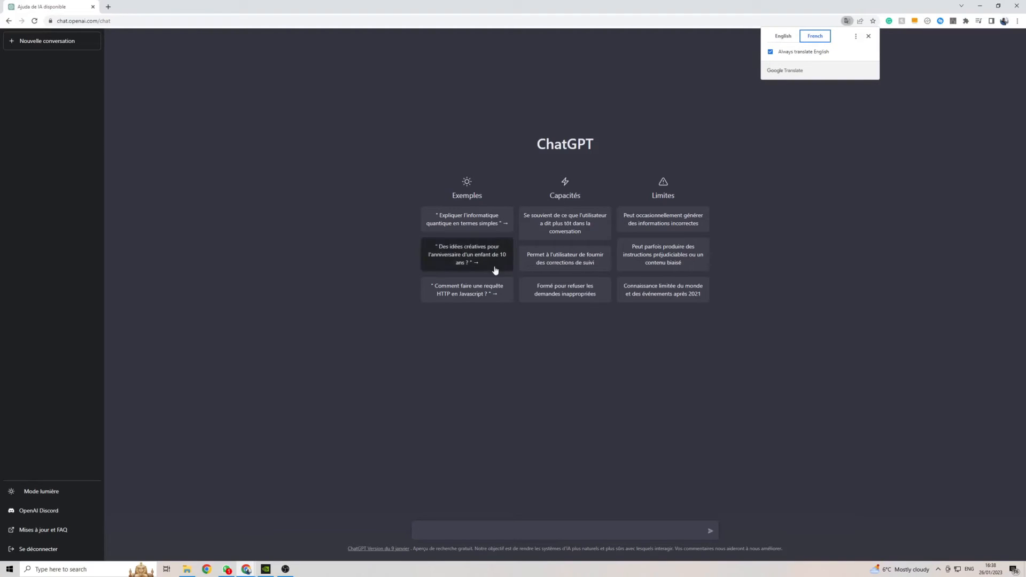
mouse_move(453, 268)
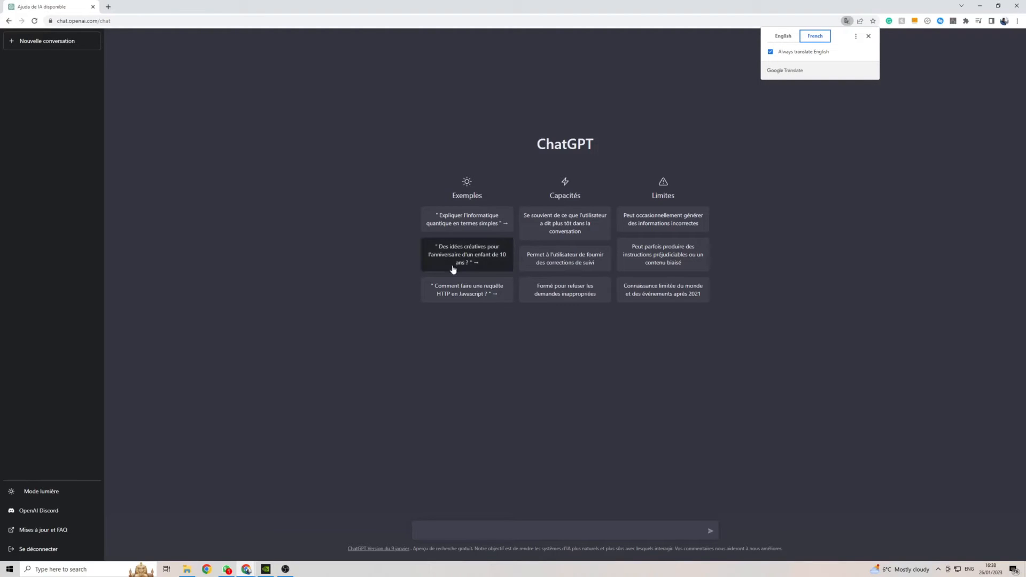
mouse_move(791, 44)
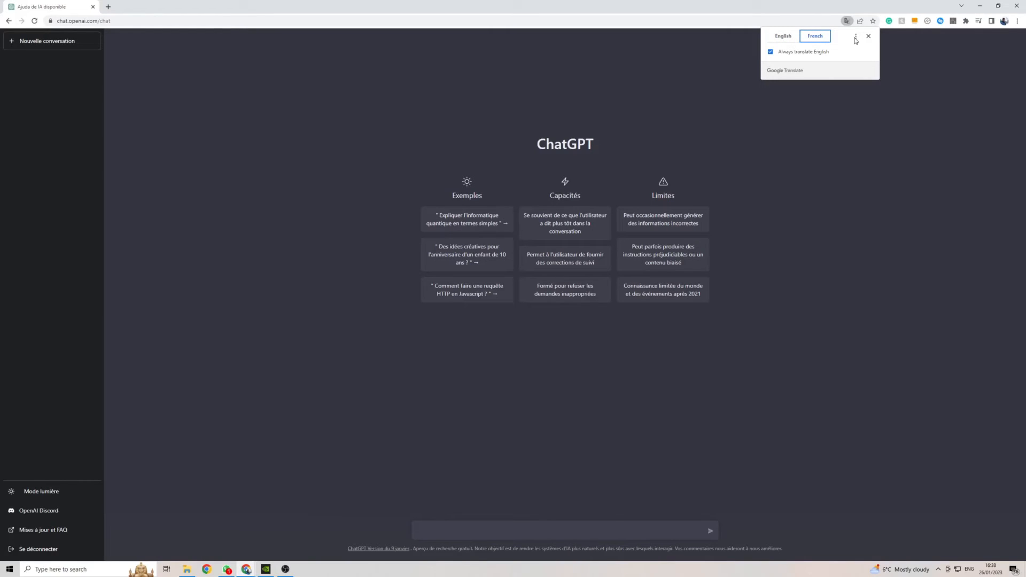
Step: Confirm French as Chrome's target translation language, then close the translate bubble
left_click(853, 35)
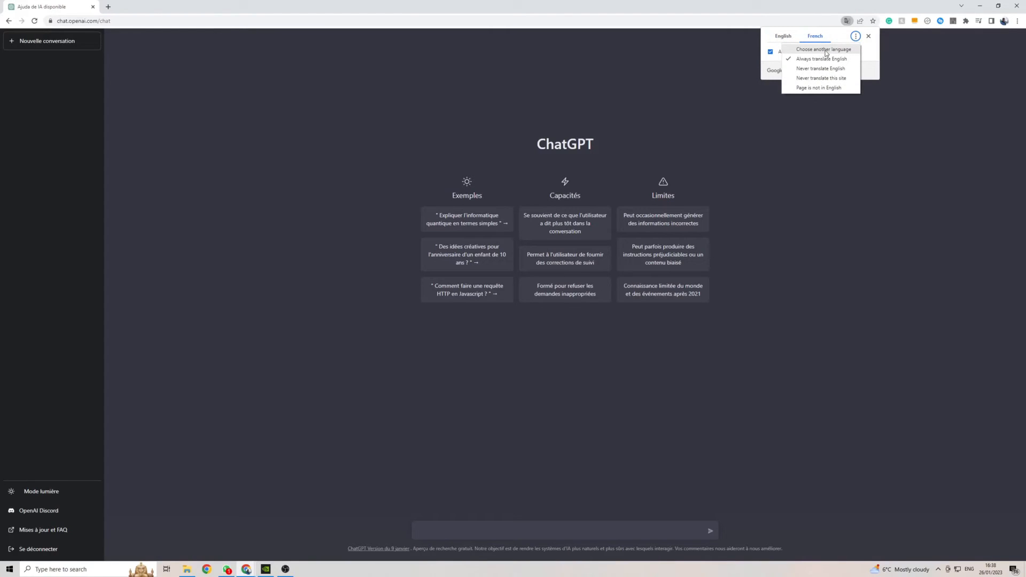
left_click(824, 49)
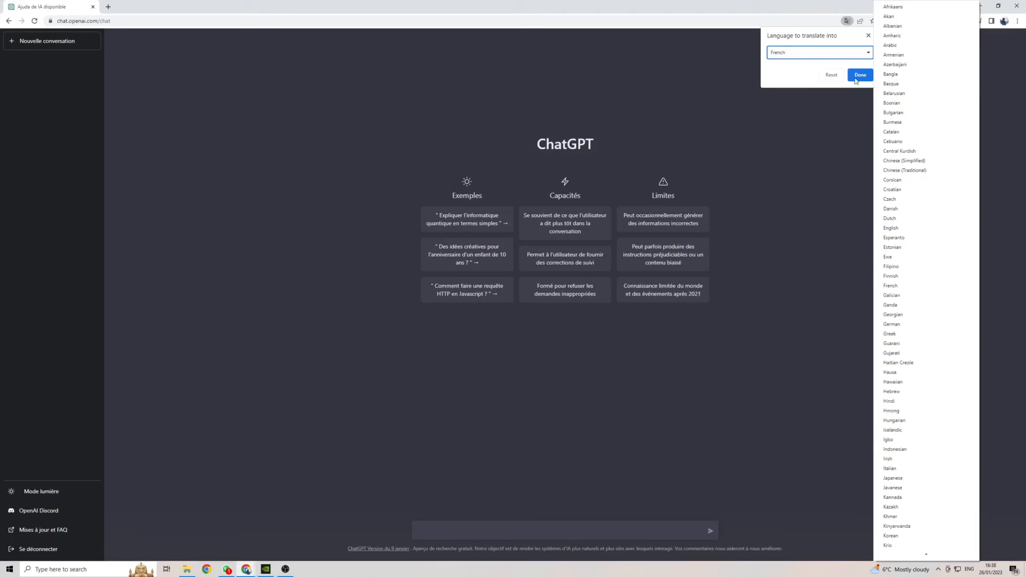
scroll("down", 3)
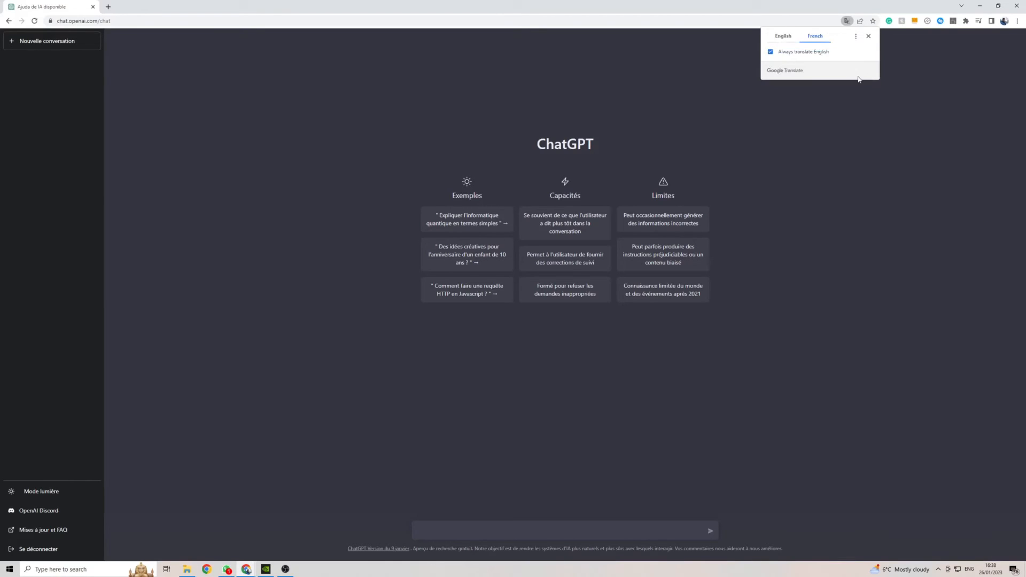
left_click(868, 36)
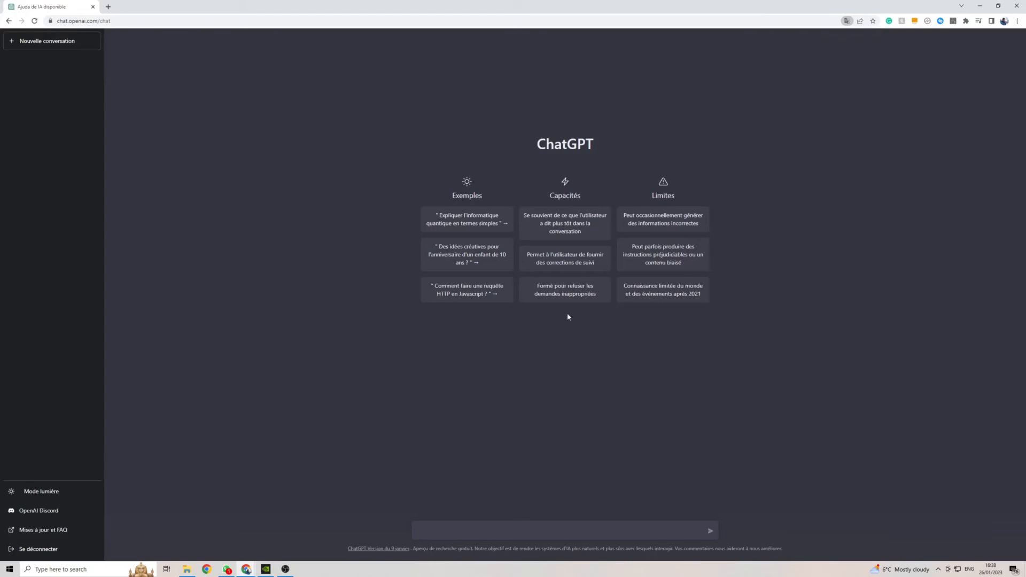
mouse_move(349, 552)
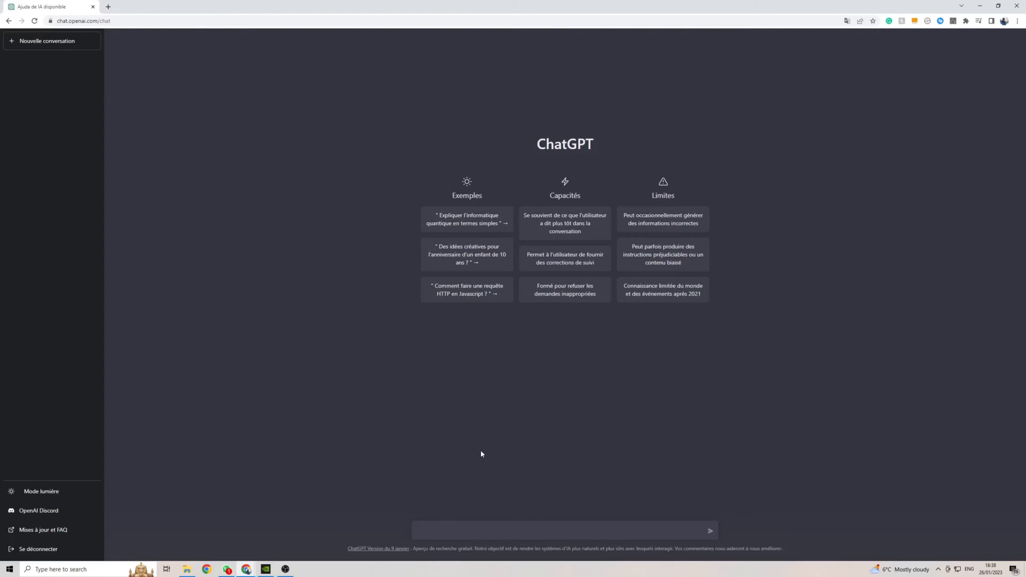
Step: Send 'Comment allez-vous' to ChatGPT
type("Comment allez-vous")
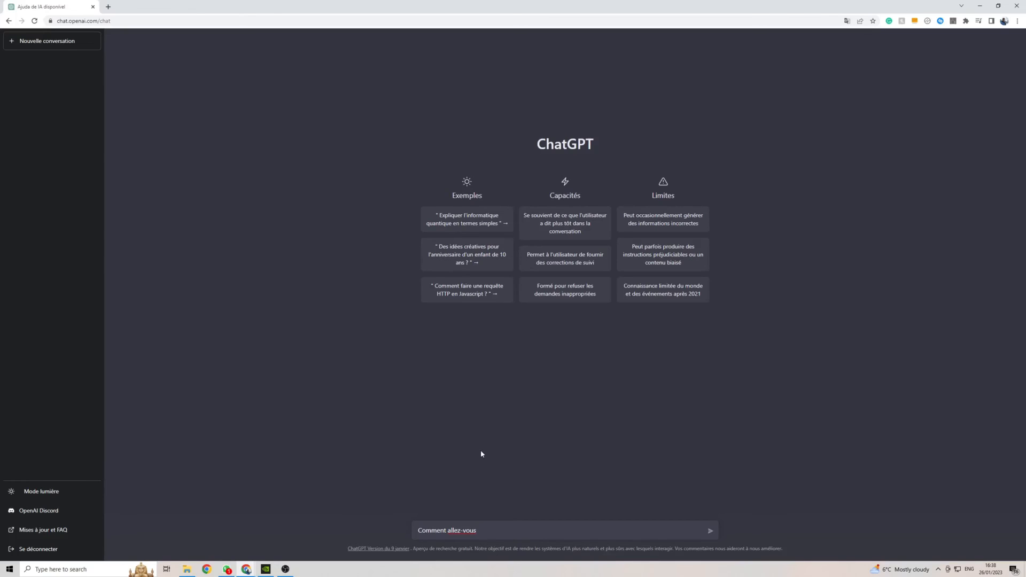
left_click(710, 530)
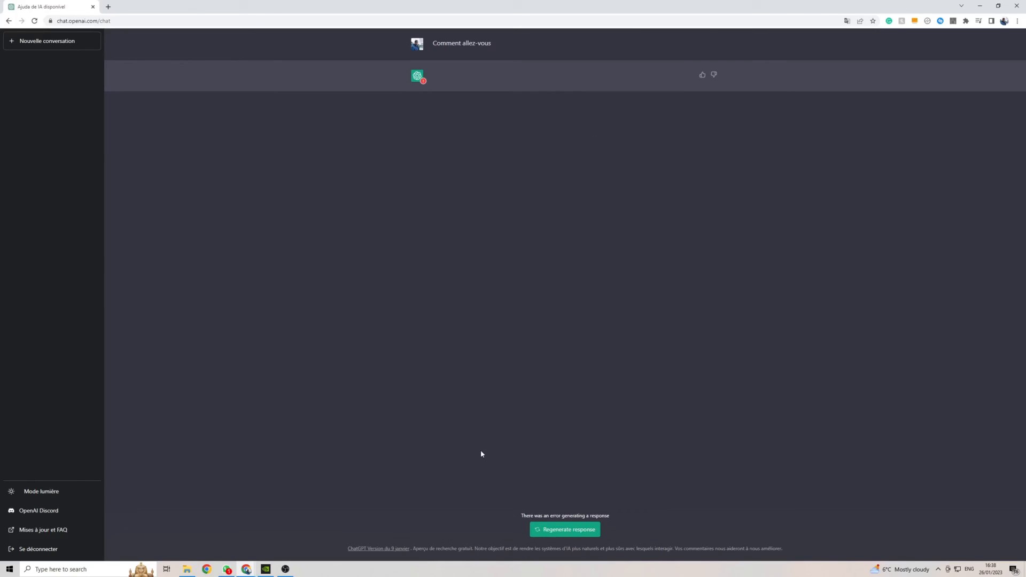